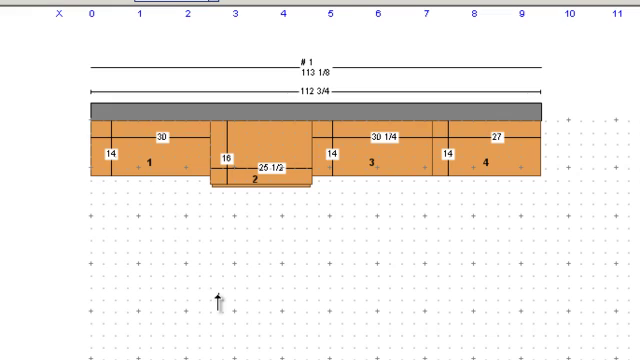
Draw a new island-peninsula wall below the closet, length 25.5, height 96, angle 180.
drag(220, 292, 344, 304)
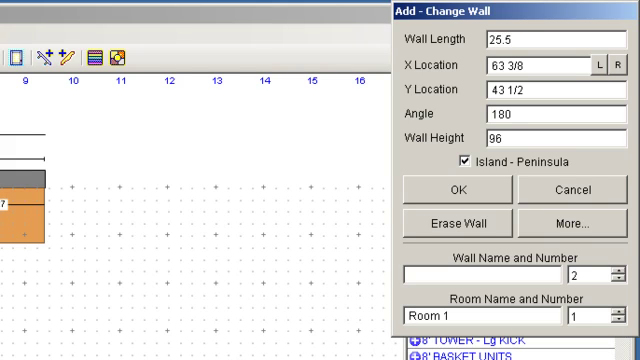
click(456, 188)
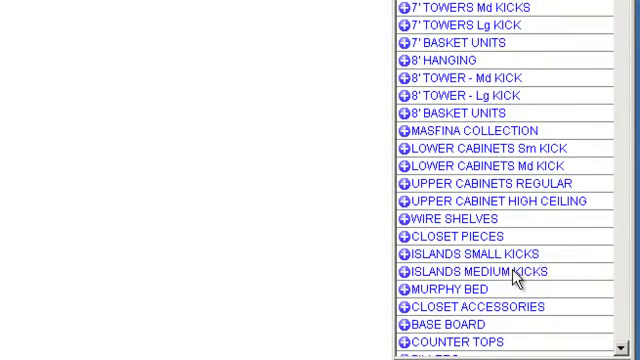
Add an Island Gable Left from the ISLANDS MEDIUM KICKS collection to the island wall.
click(400, 272)
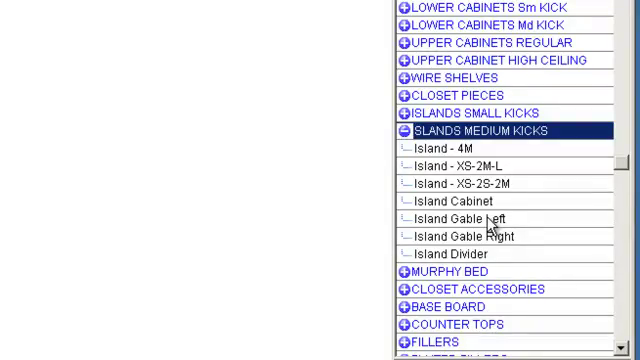
click(452, 218)
text(2)
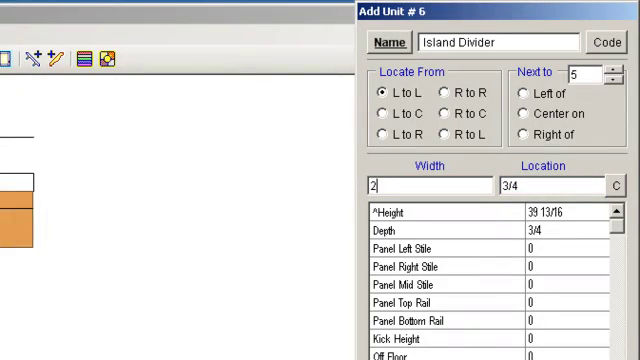
Add an Island Divider as unit 6, adjusting its width and location fields.
text(4)
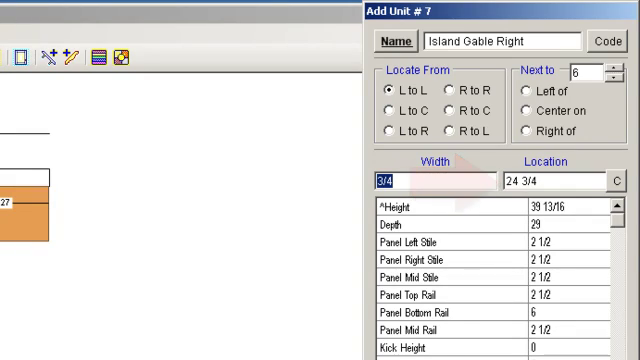
Add an Island Gable Right as unit 7 at location 24 3/4, next to the divider.
click(540, 180)
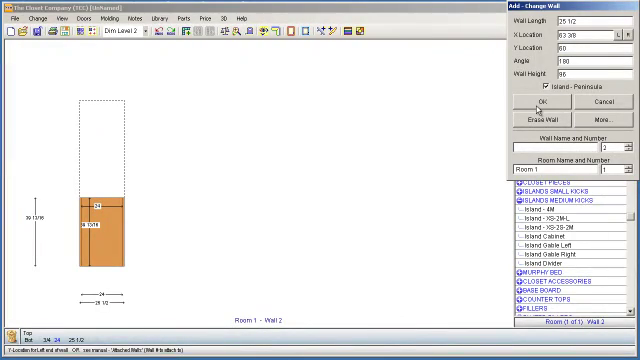
Close the Add - Change Wall panel to return to the Wall 2 unit list.
click(540, 104)
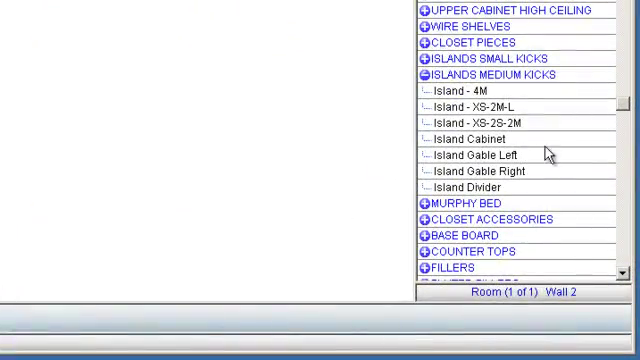
Add the Island - 4M four-drawer unit, 24 wide at location 3/4, as unit 8.
click(450, 92)
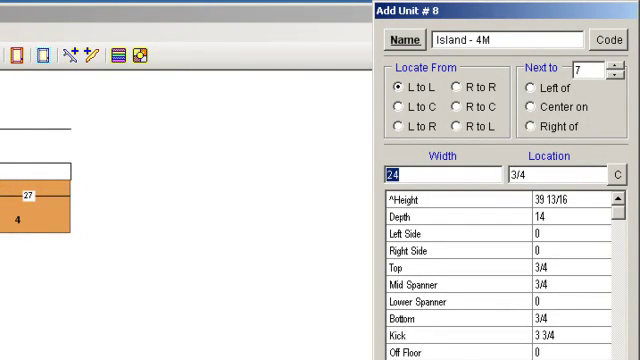
click(540, 176)
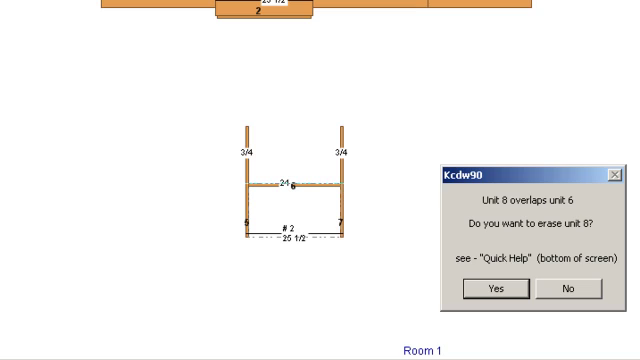
mouse_move(516, 248)
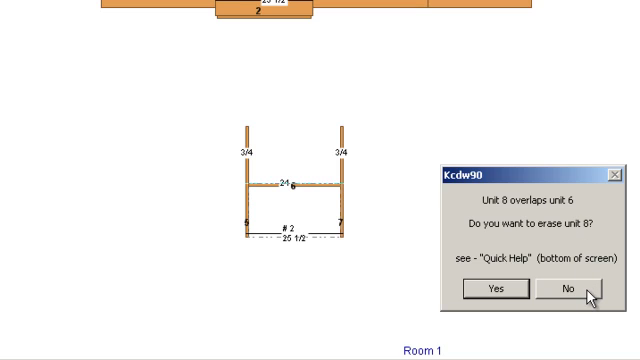
Decline the overlap warning so the four-drawer unit 8 is kept.
click(564, 290)
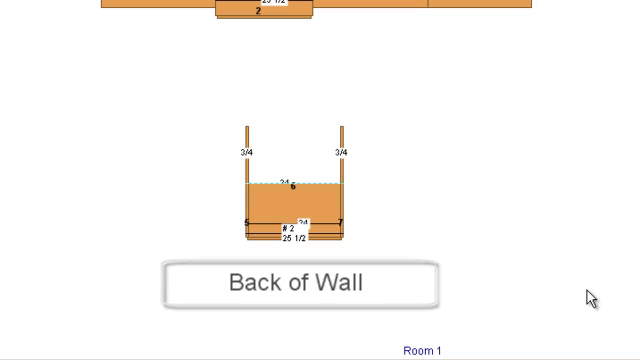
mouse_move(584, 296)
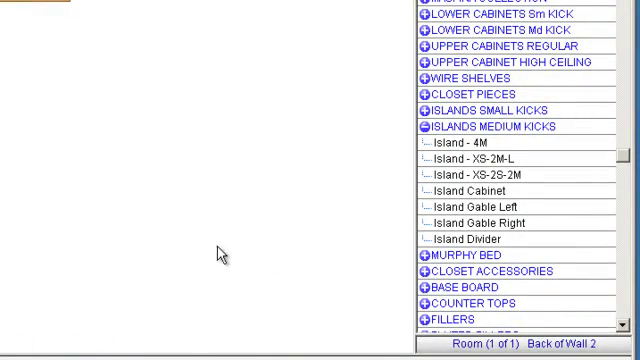
mouse_move(512, 192)
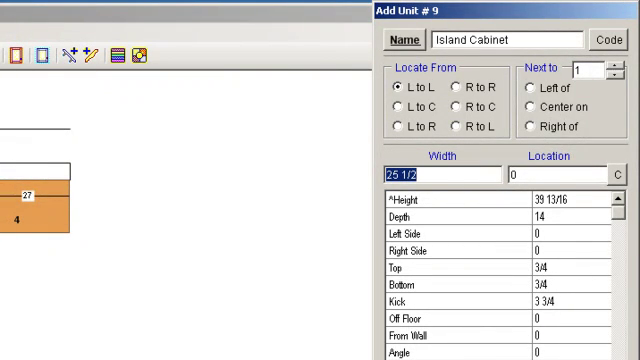
Configure the Island Cabinet as unit 9 with width 24 and a .7 location entry.
text(24)
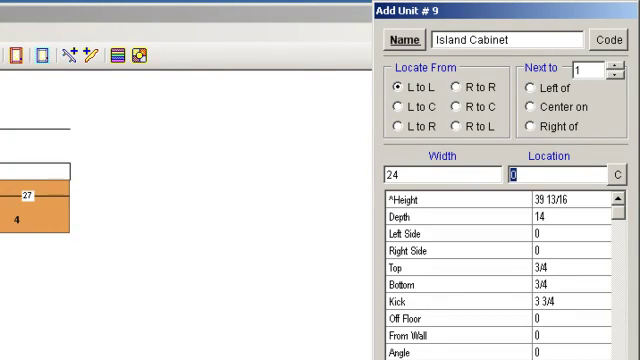
text(.7)
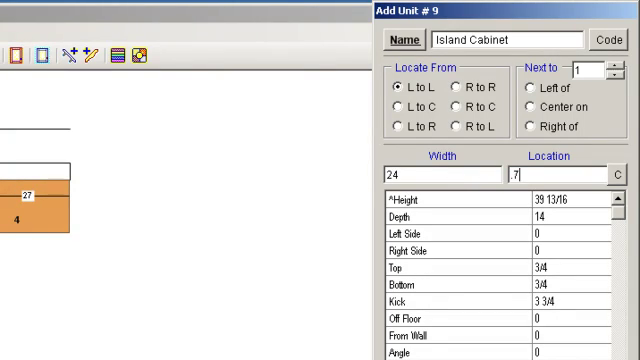